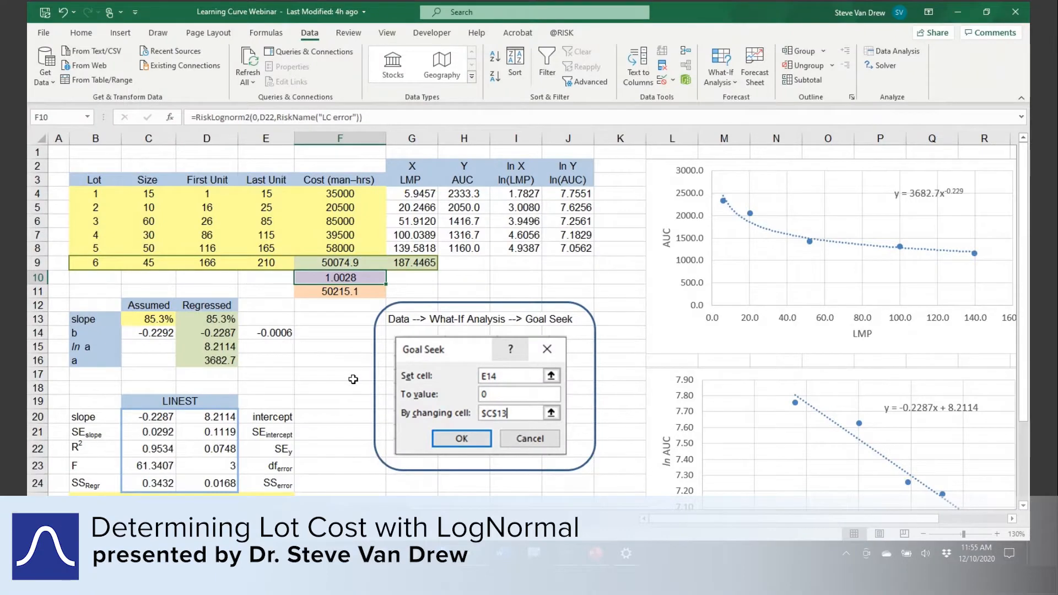
left_click(531, 32)
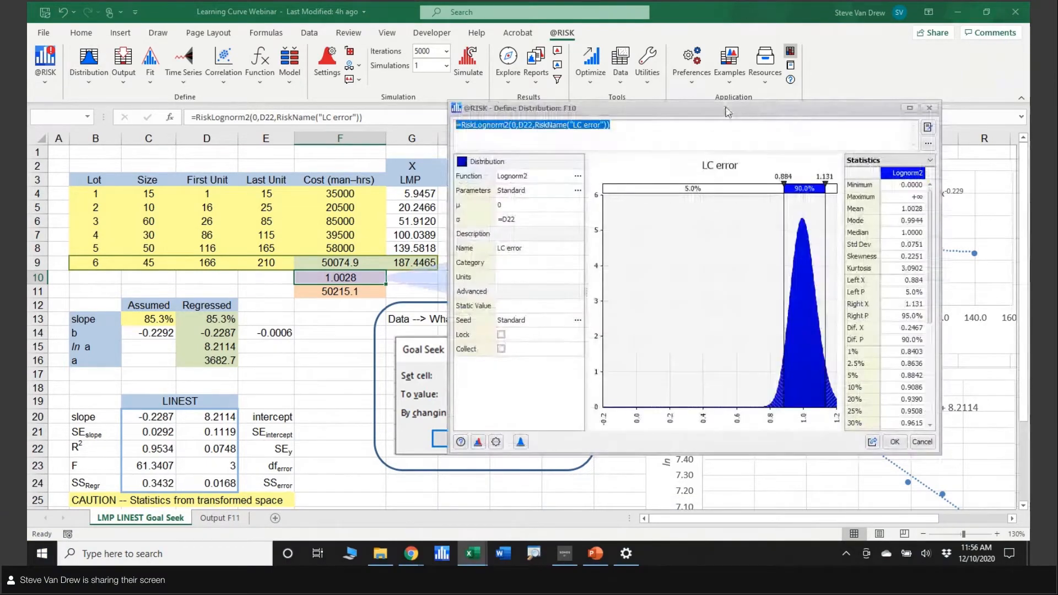
mouse_move(527, 188)
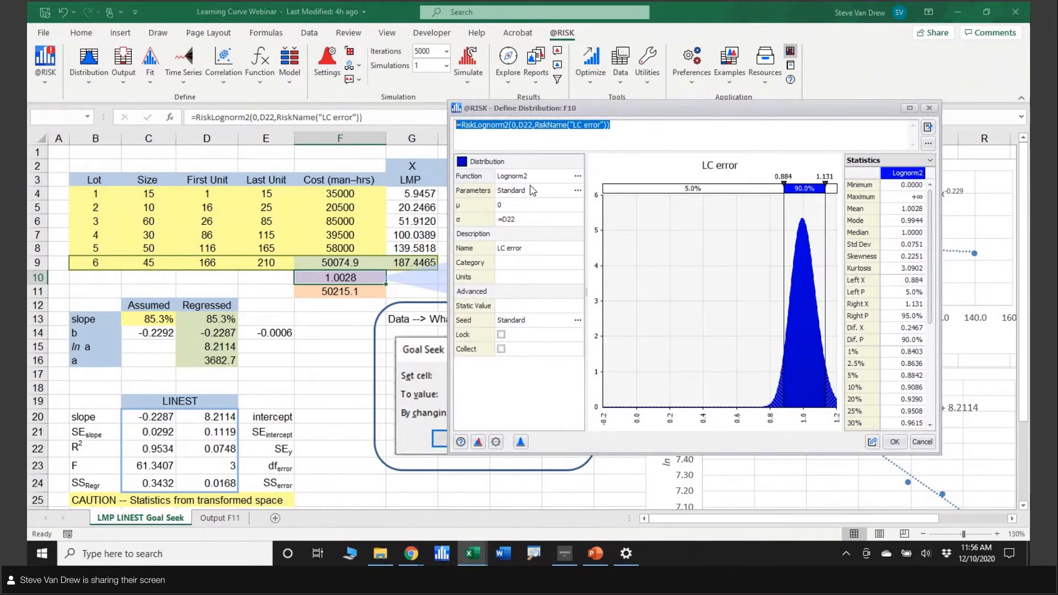
mouse_move(506, 212)
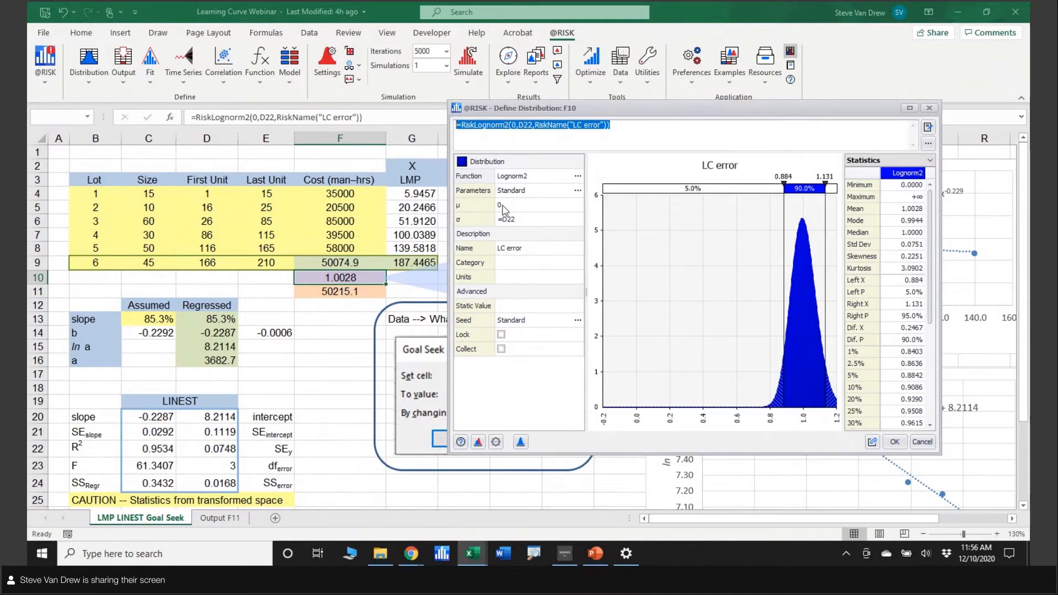
mouse_move(526, 226)
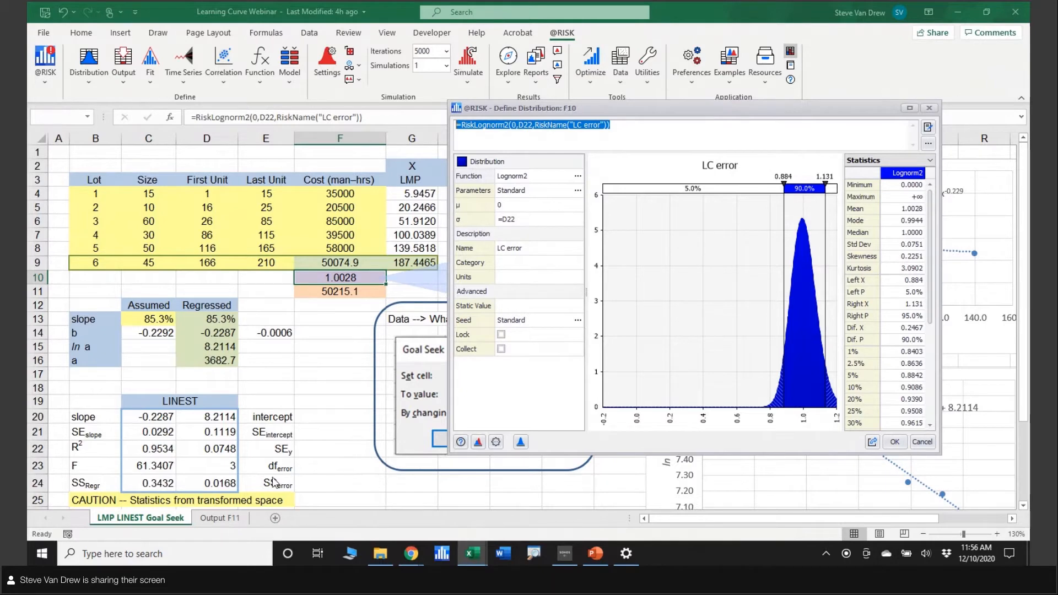
mouse_move(535, 223)
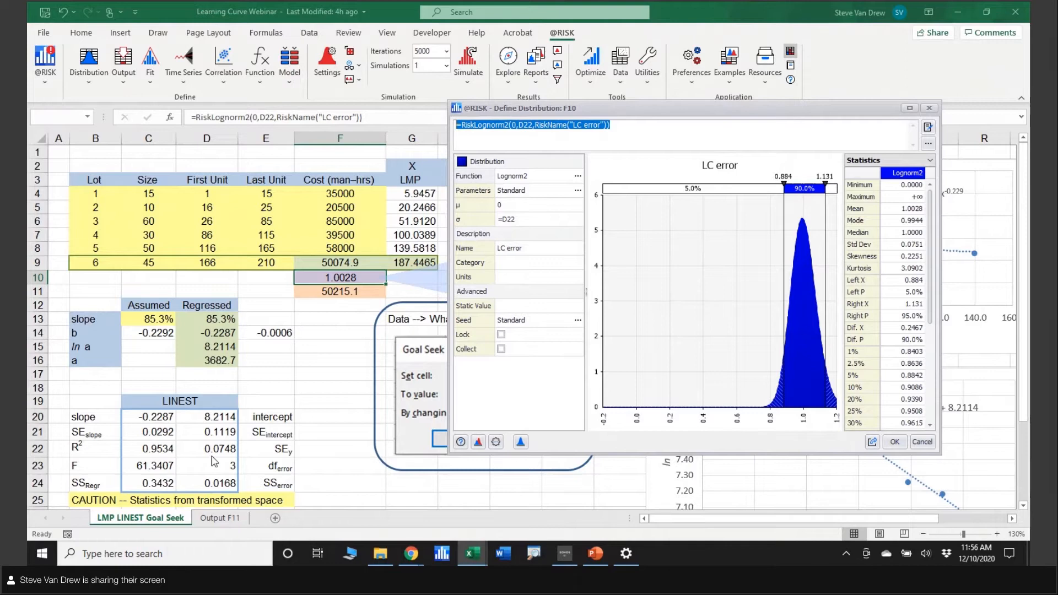
mouse_move(223, 458)
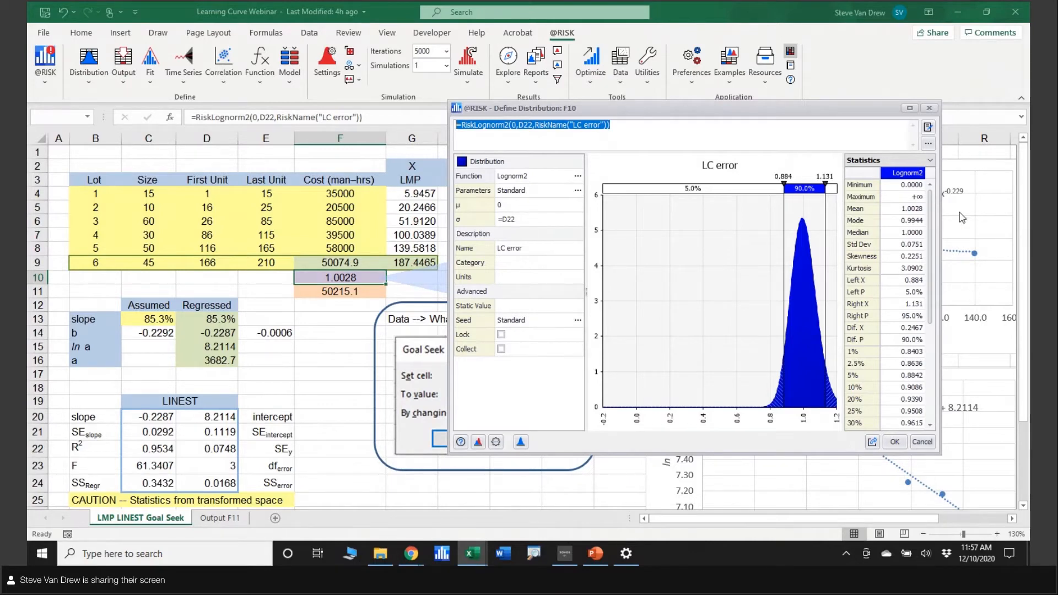
mouse_move(911, 221)
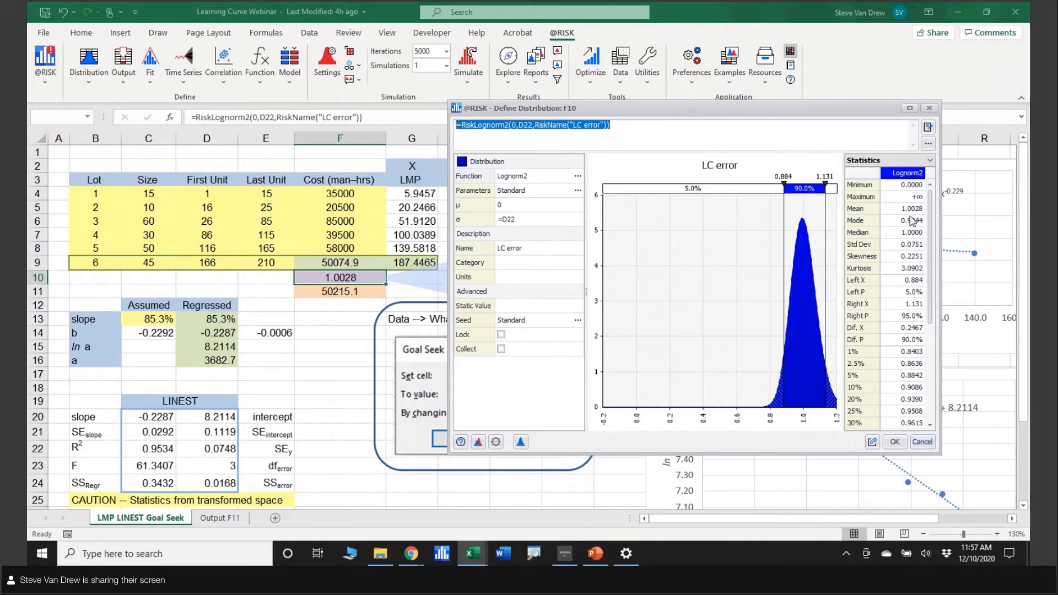
mouse_move(912, 220)
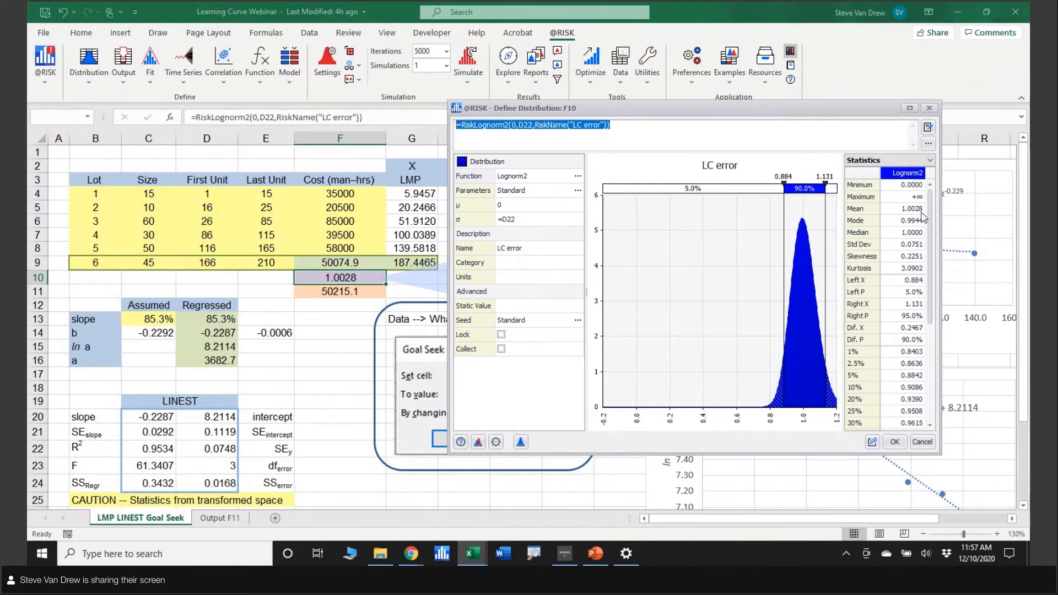
mouse_move(915, 221)
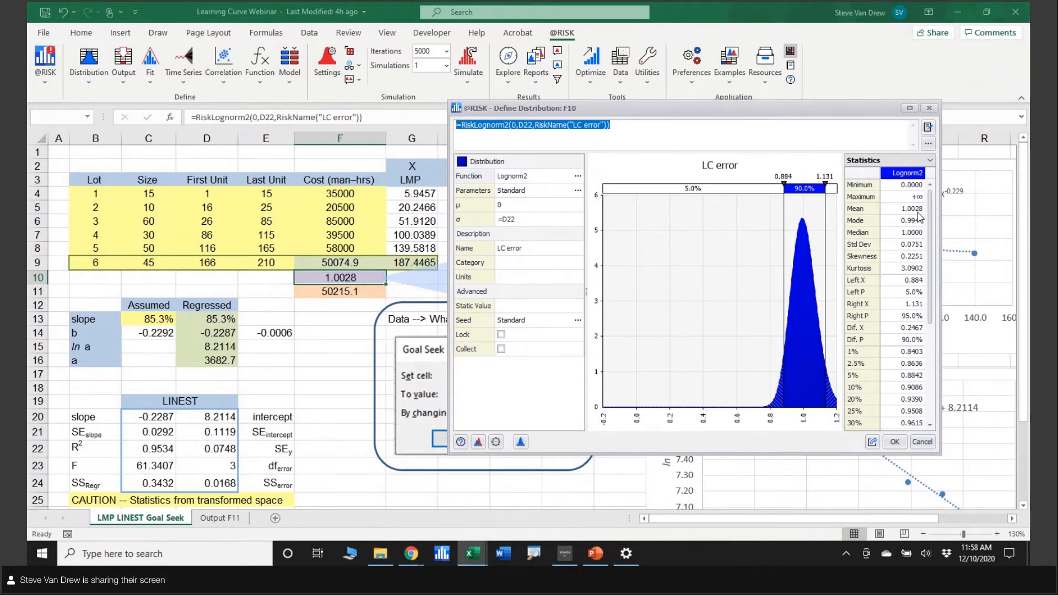
mouse_move(918, 219)
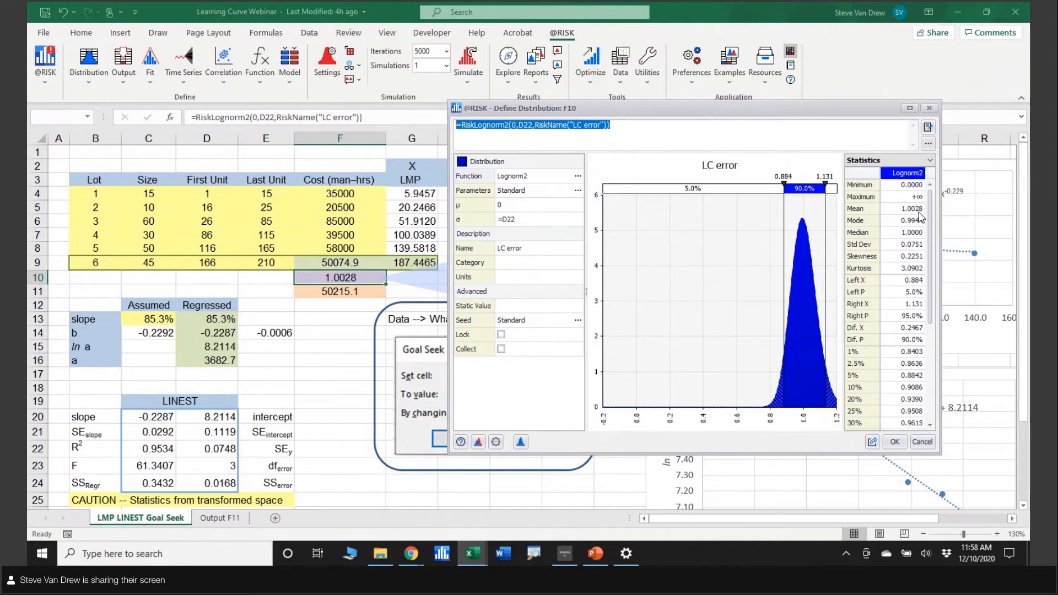
mouse_move(921, 217)
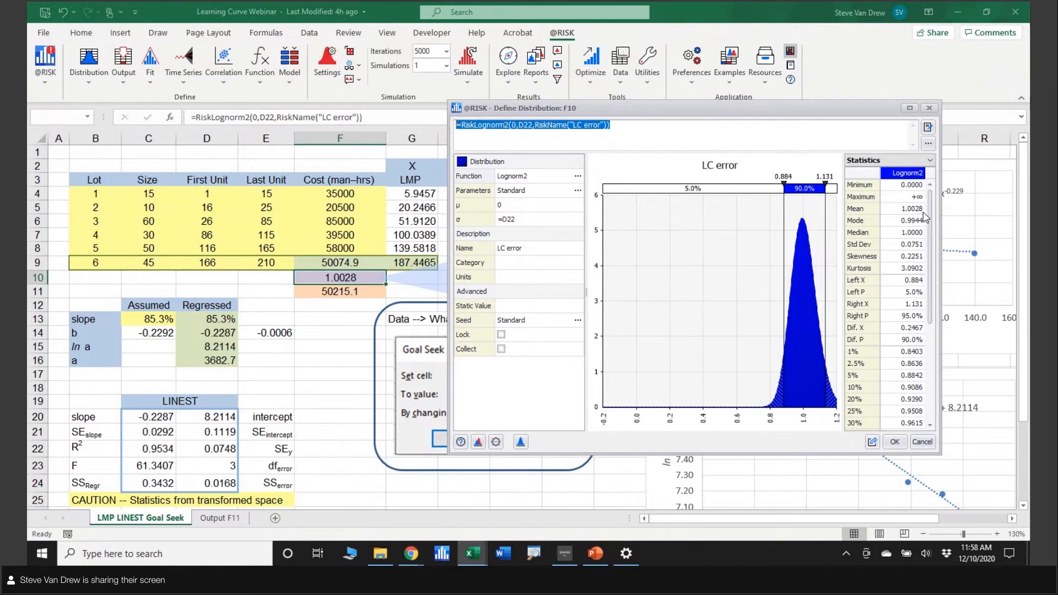
scroll("down", 3)
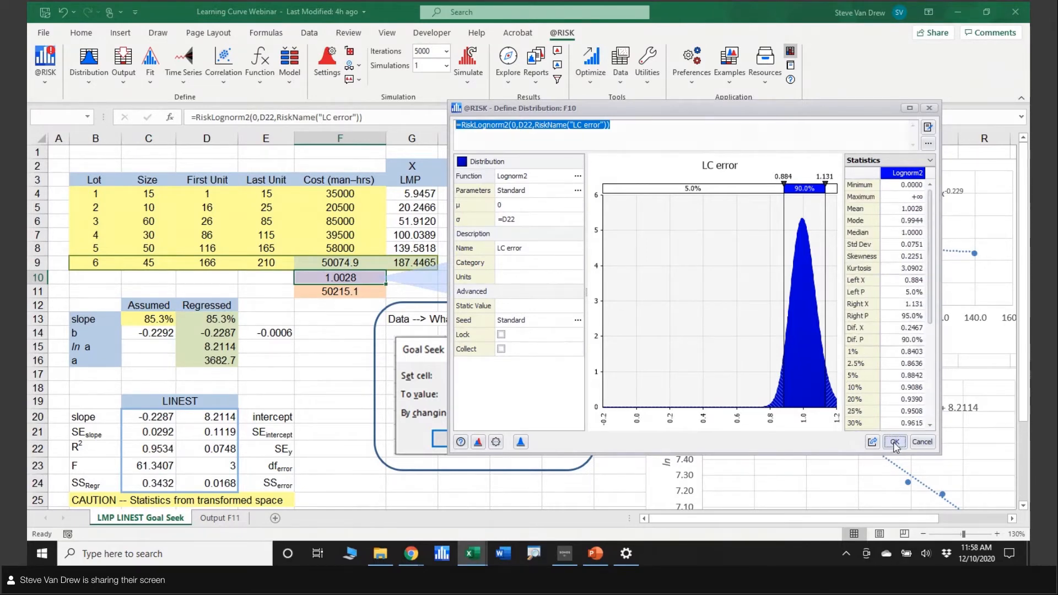
Accept the LC error distribution and recalculate, sampling F10 at 1.0059 for lot 6 cost 50369.9.
left_click(893, 442)
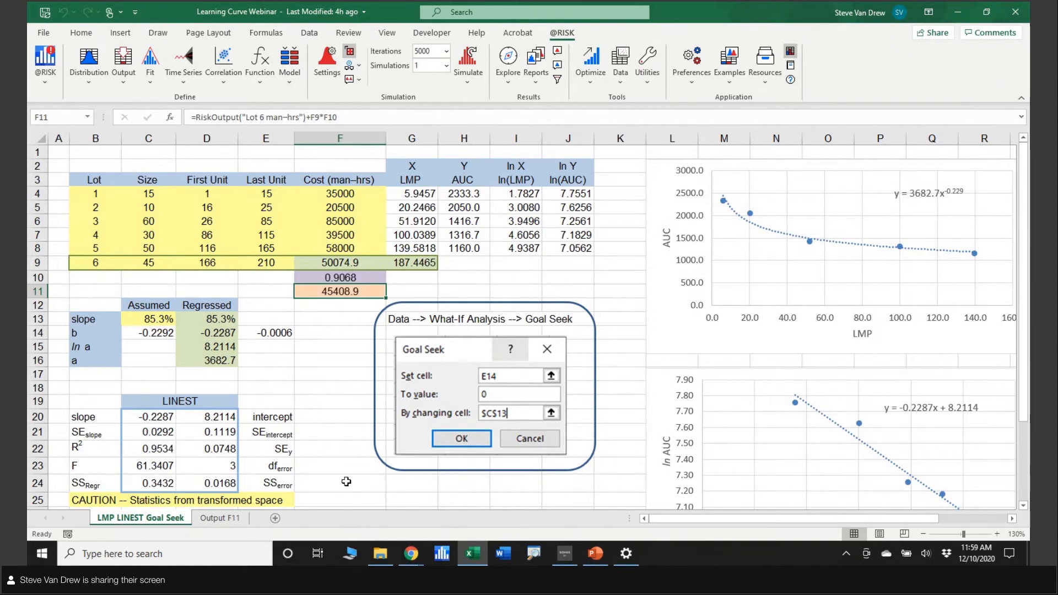
left_click(460, 439)
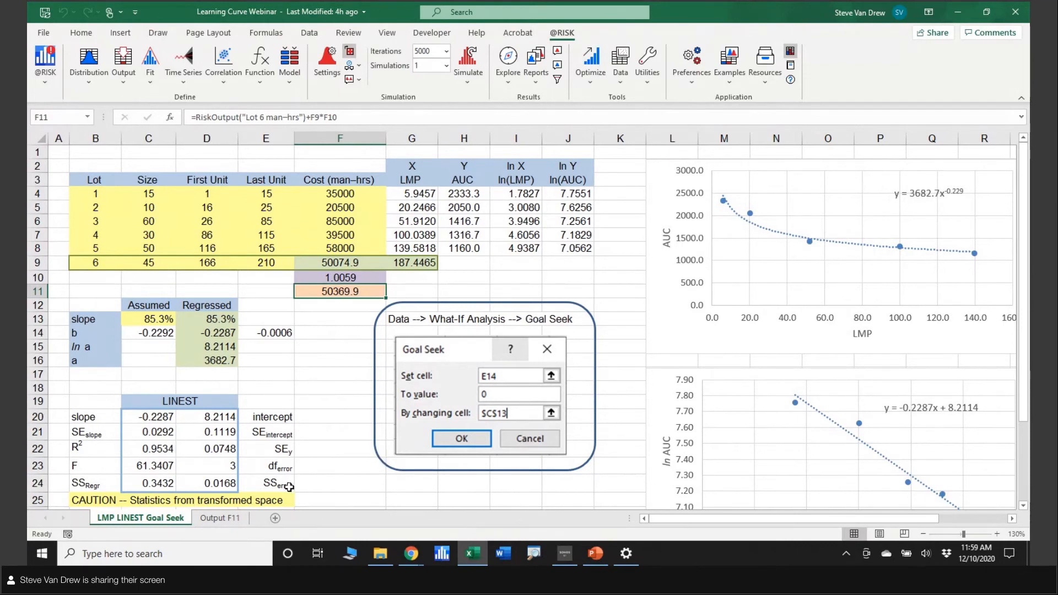
mouse_move(325, 362)
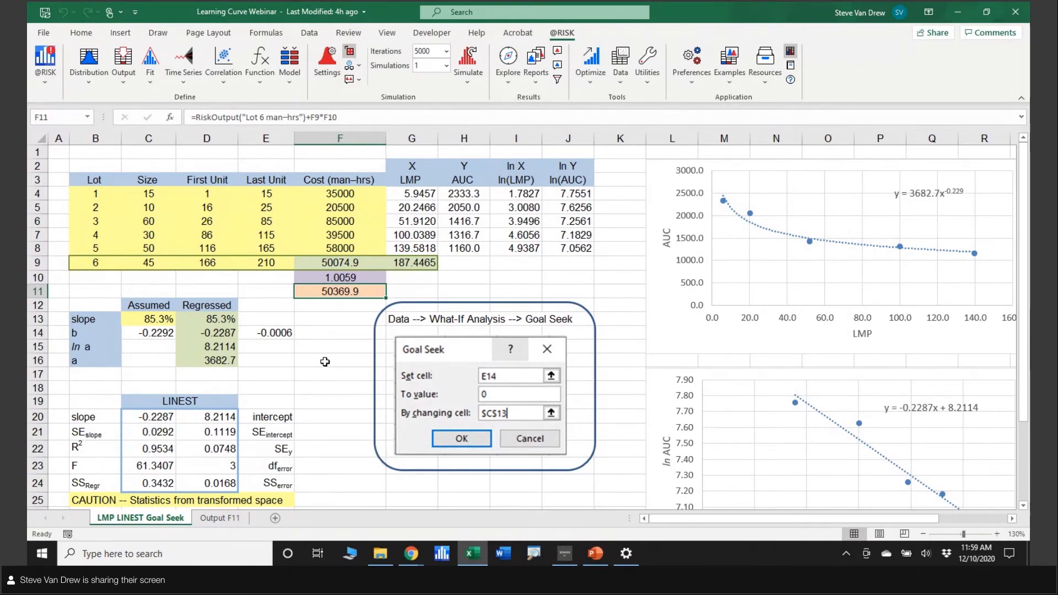
mouse_move(564, 313)
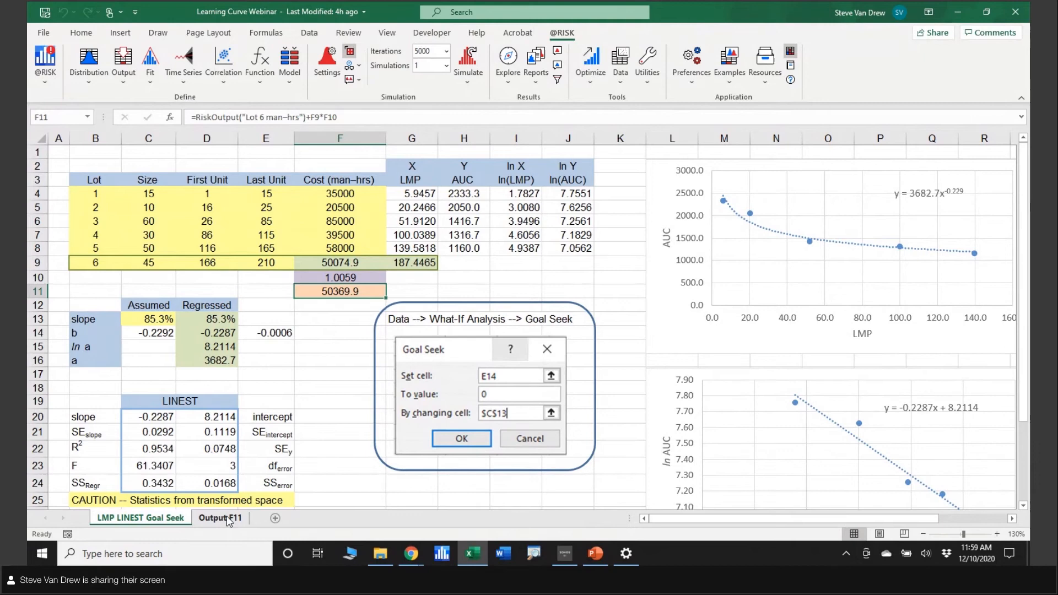
left_click(220, 517)
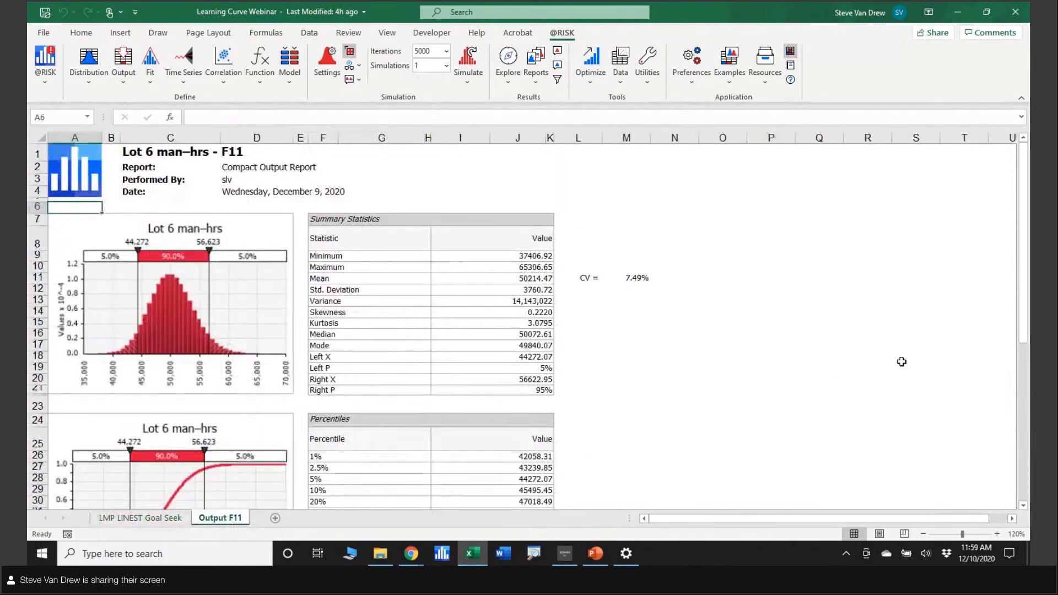
scroll("down", 3)
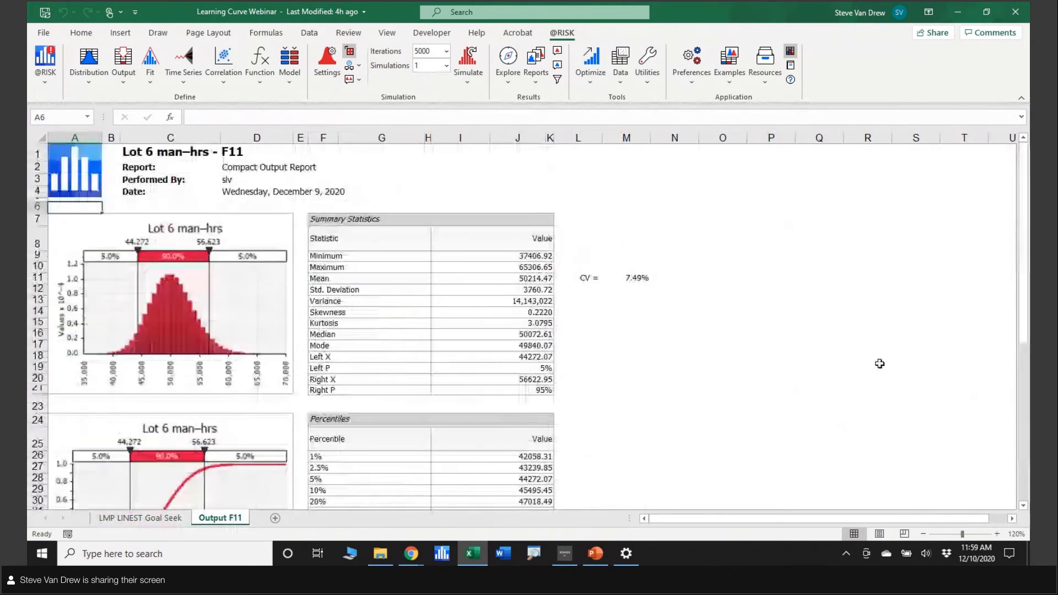
mouse_move(826, 344)
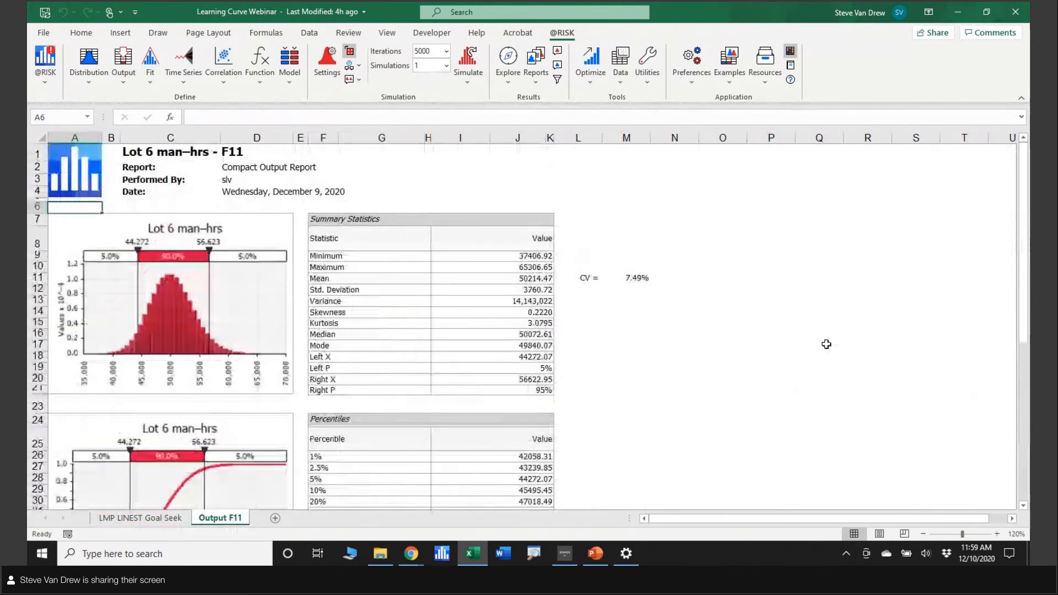
mouse_move(799, 404)
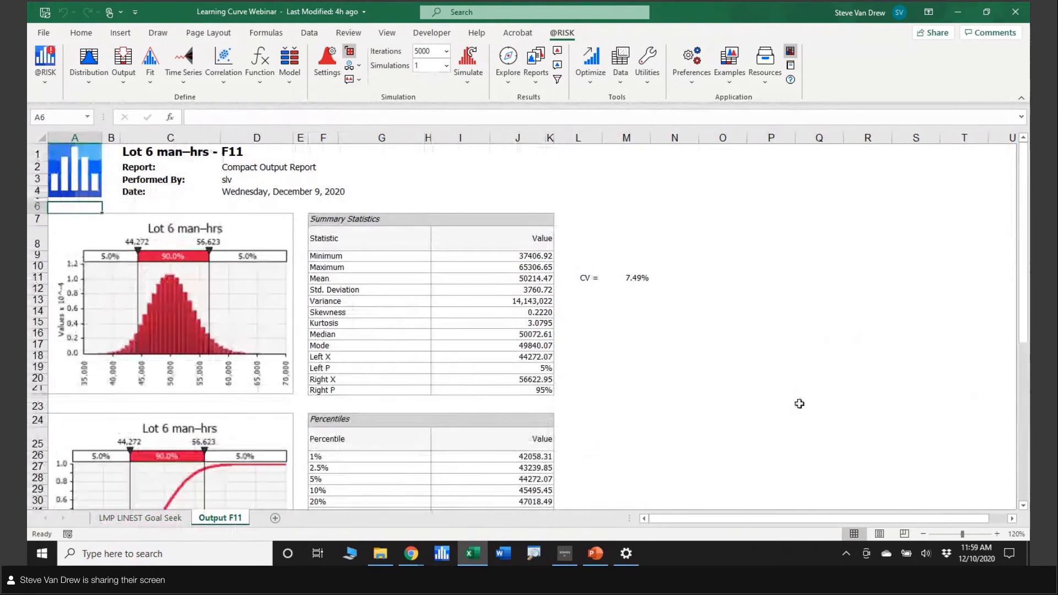
mouse_move(533, 279)
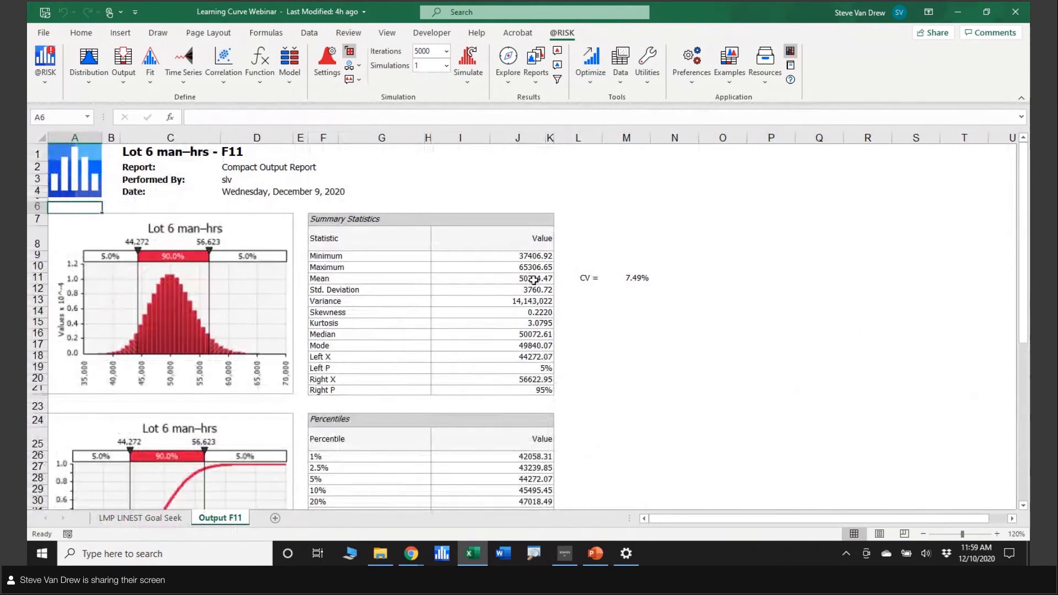
left_click(517, 277)
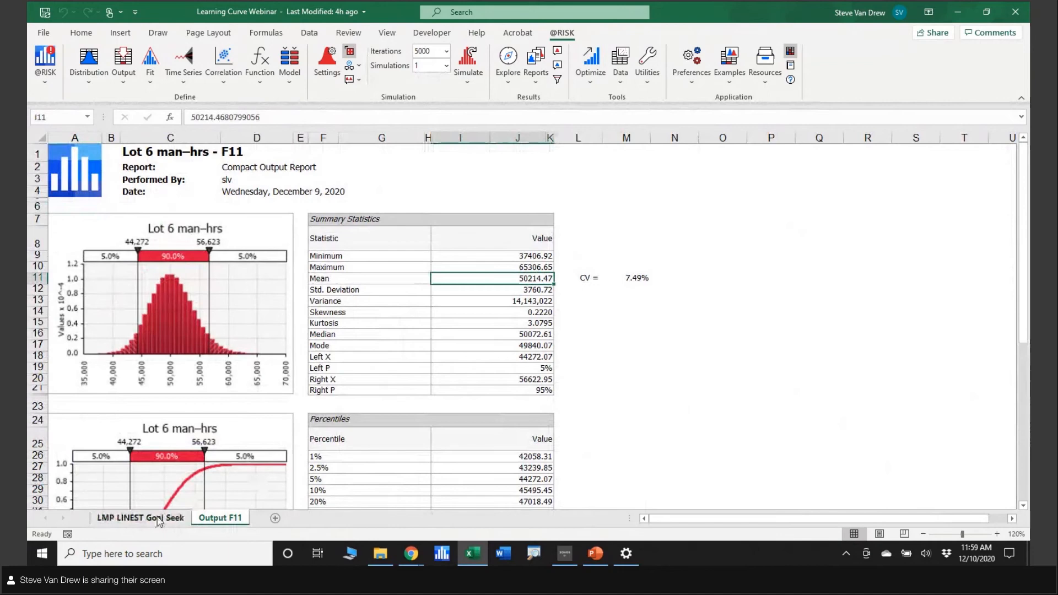
left_click(141, 518)
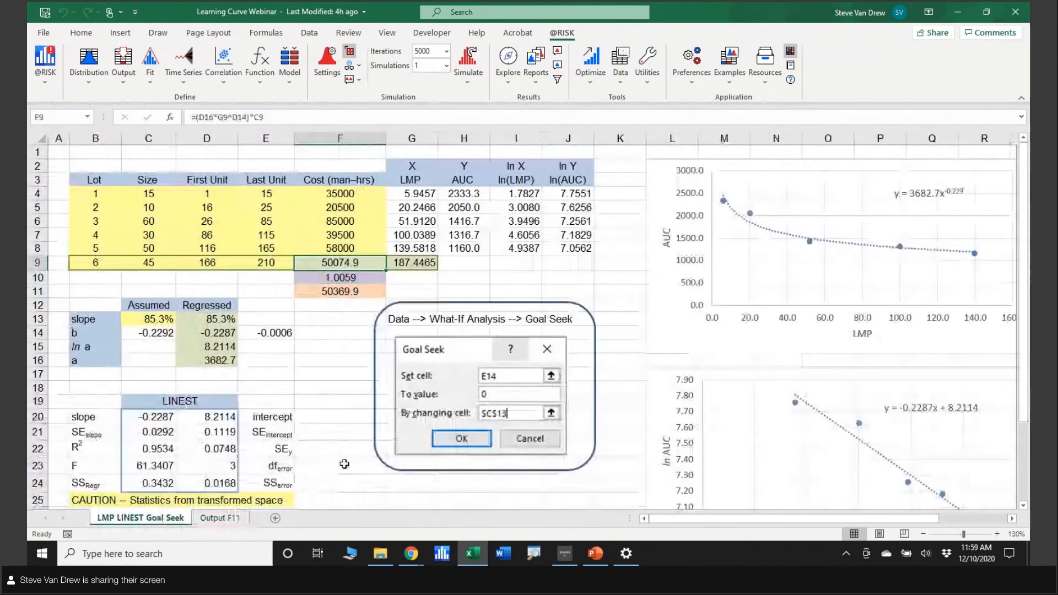
left_click(219, 518)
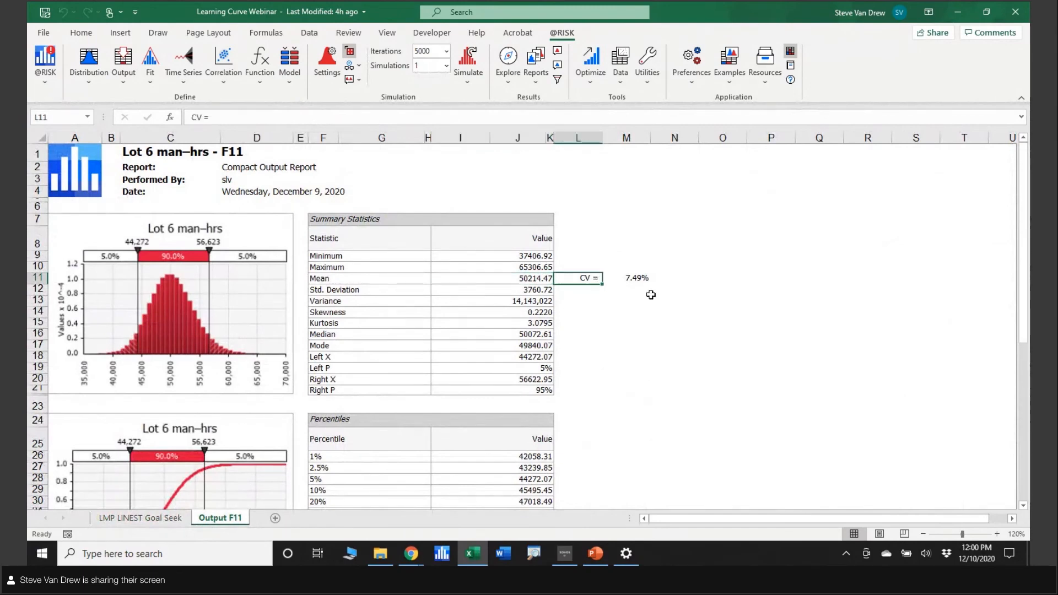
mouse_move(769, 291)
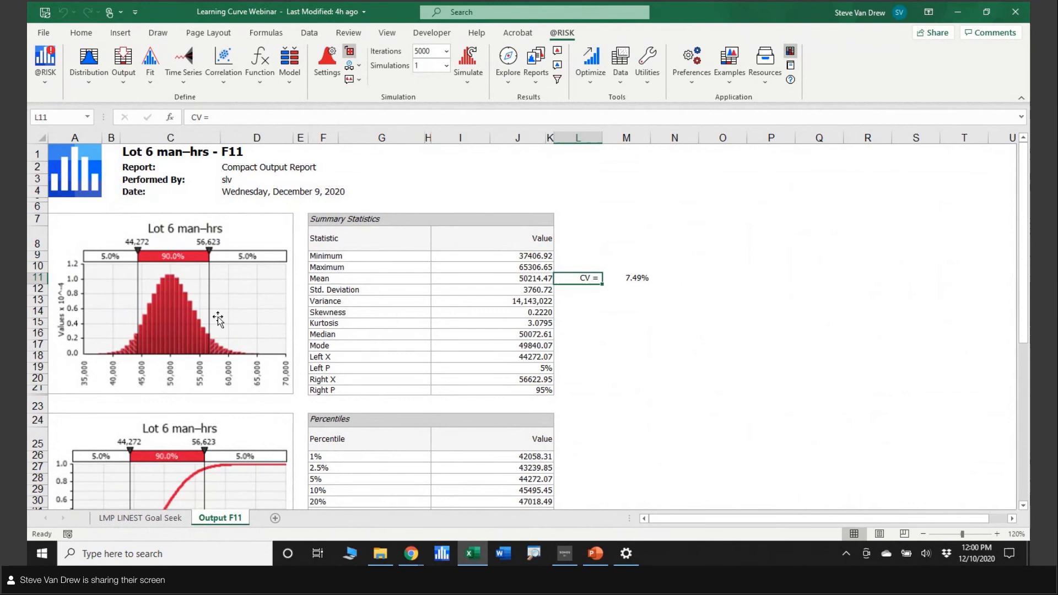
mouse_move(758, 374)
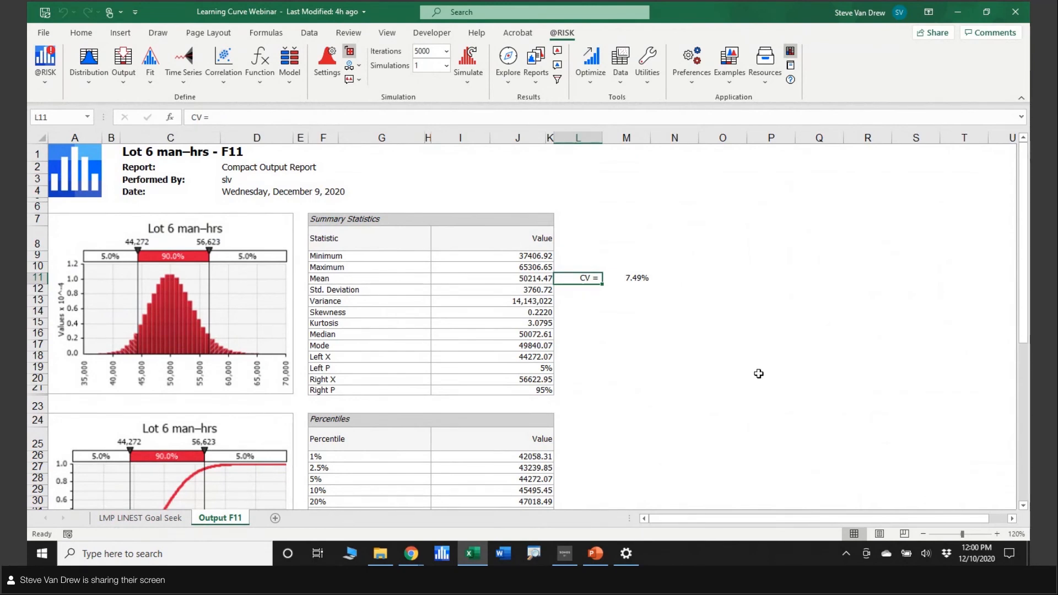
mouse_move(640, 373)
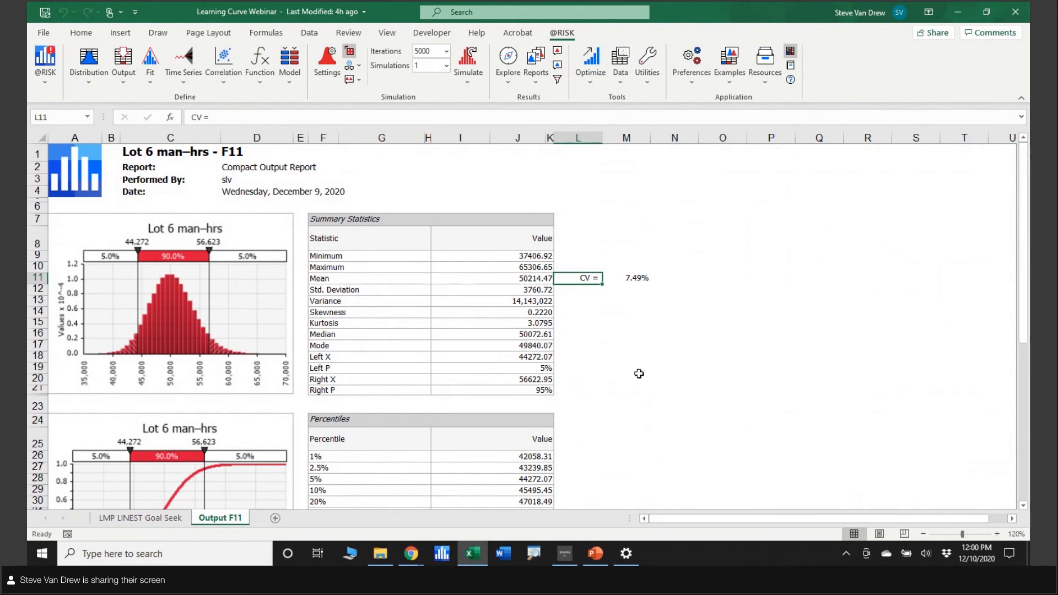
left_click(493, 290)
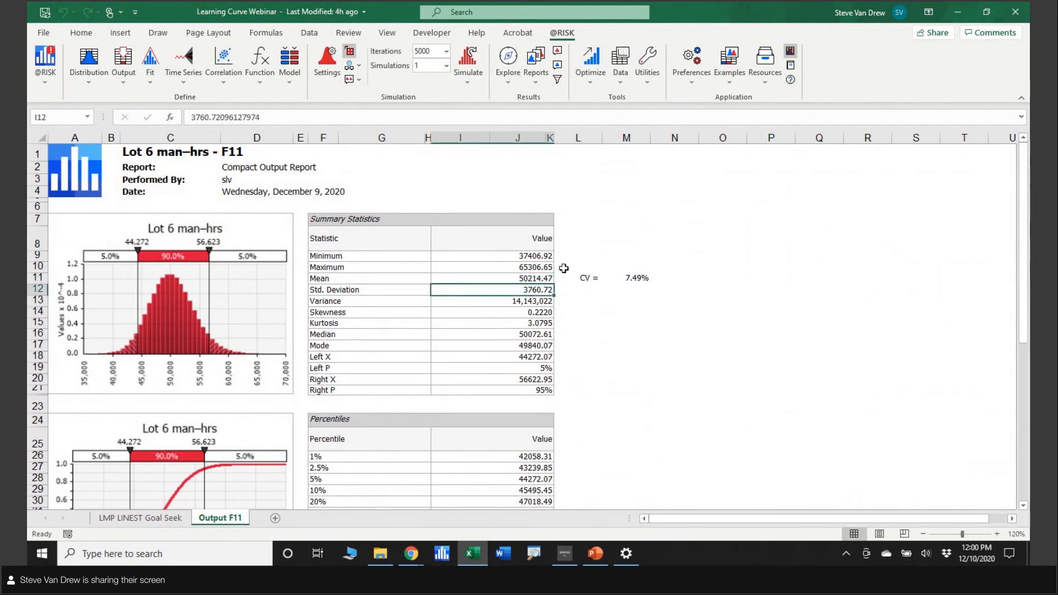
left_click(493, 278)
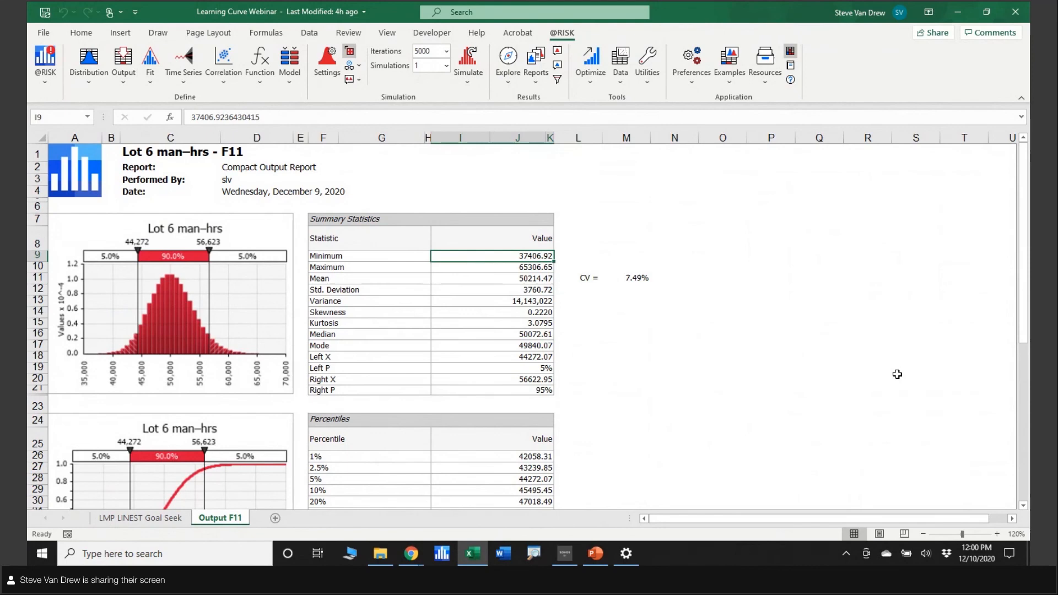
left_click(493, 268)
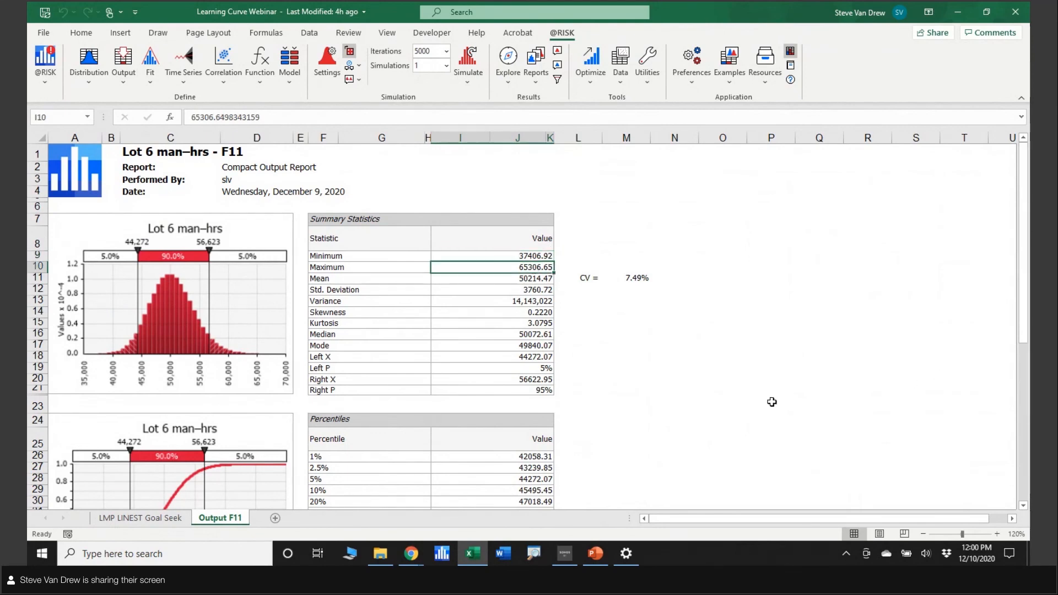
mouse_move(779, 378)
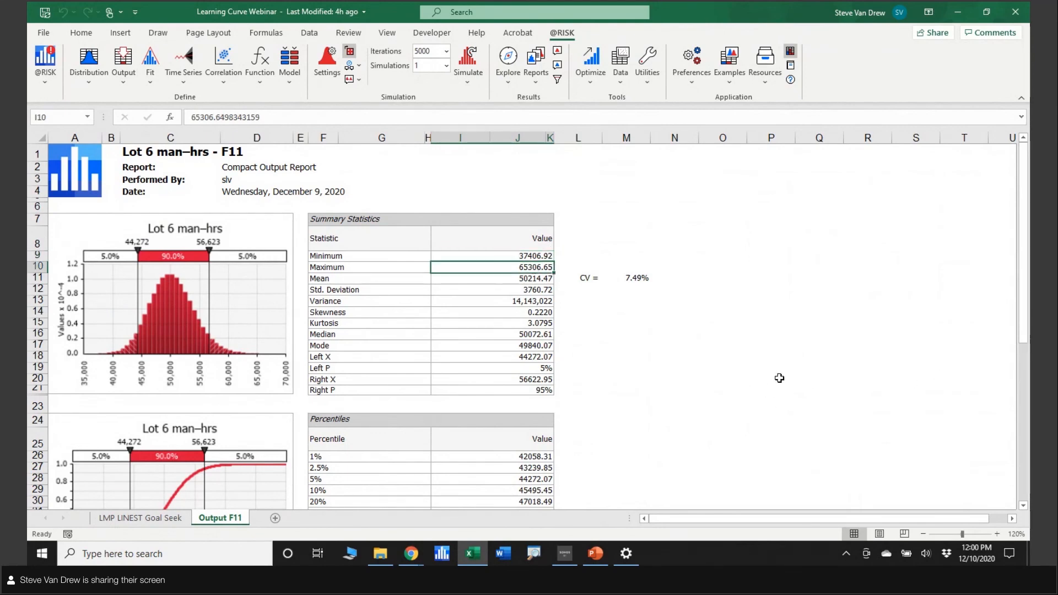
mouse_move(790, 370)
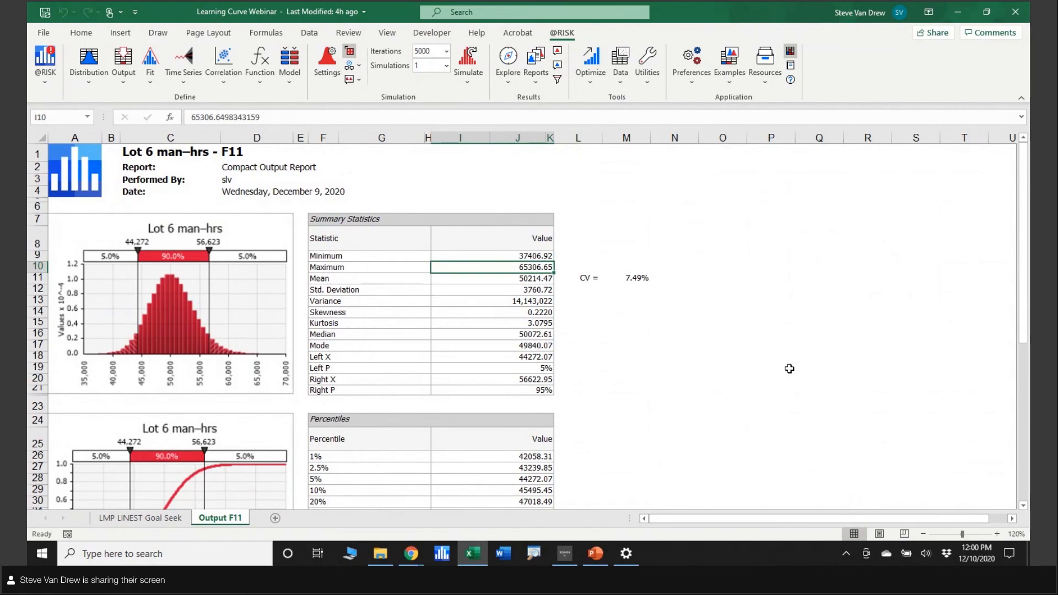